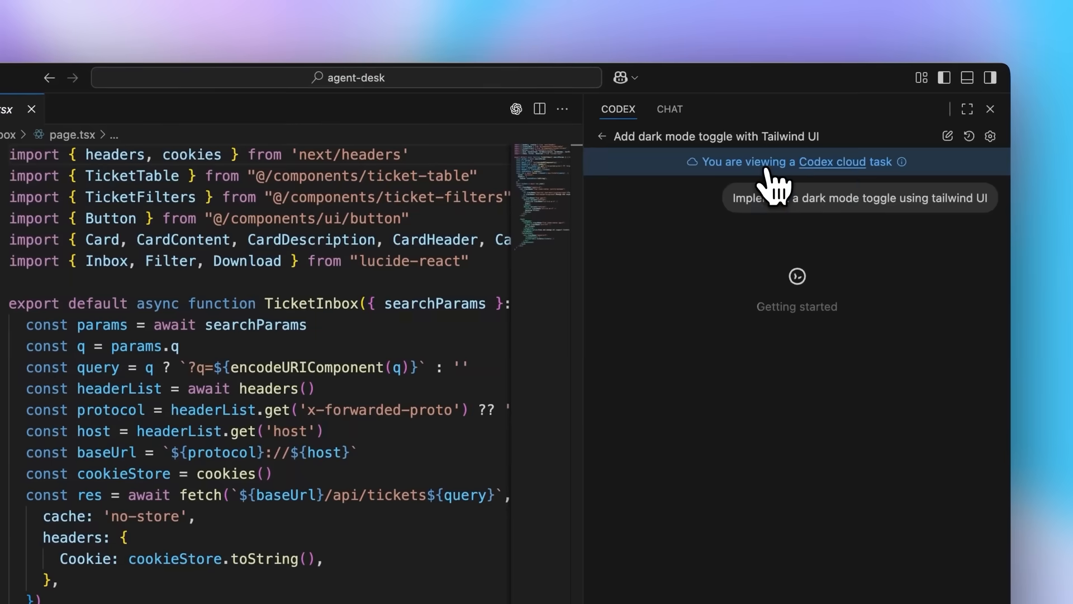
Step: Follow the dark mode toggle task from the Codex cloud banner link into the browser view
{"action": "left_click", "coordinate": [832, 162]}
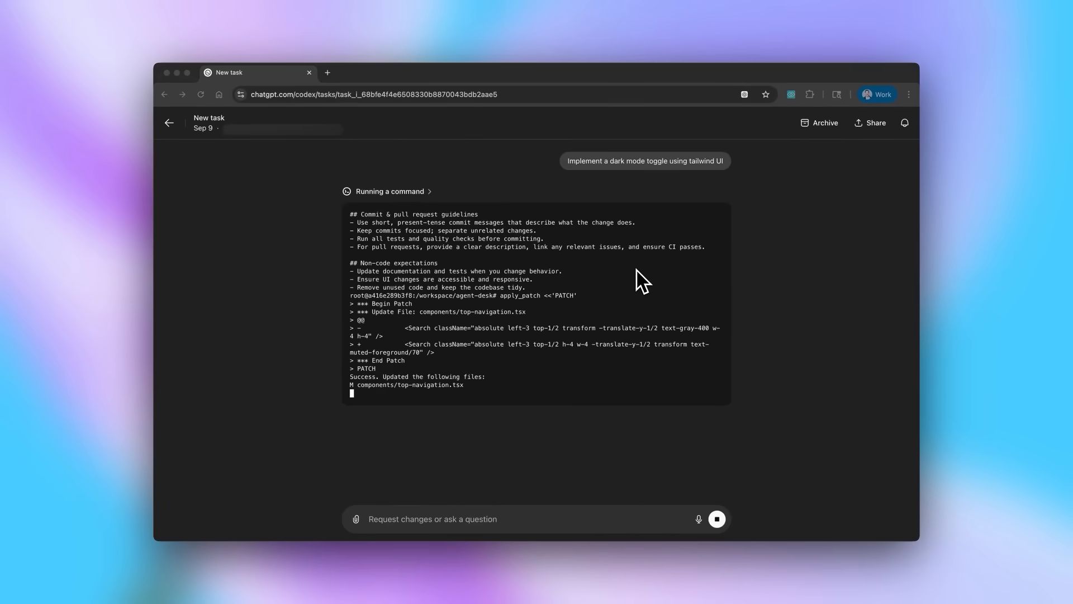